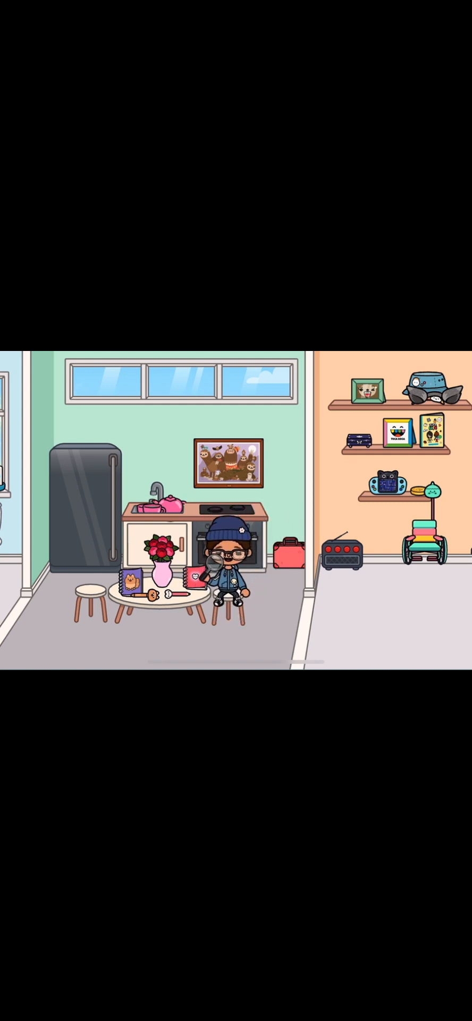
Step: Carry the blue-beanie doll from the kitchen stool to the red living-room sofa
left_click(92, 495)
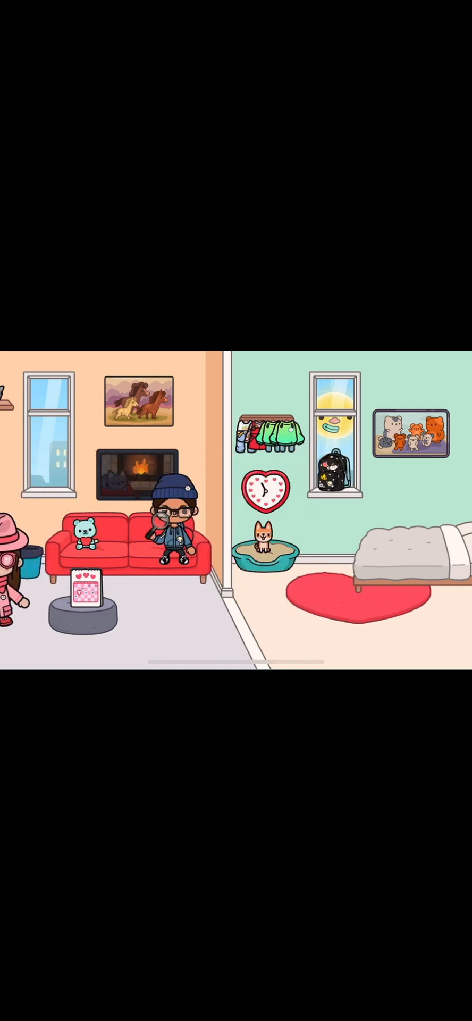
scroll("right", 3)
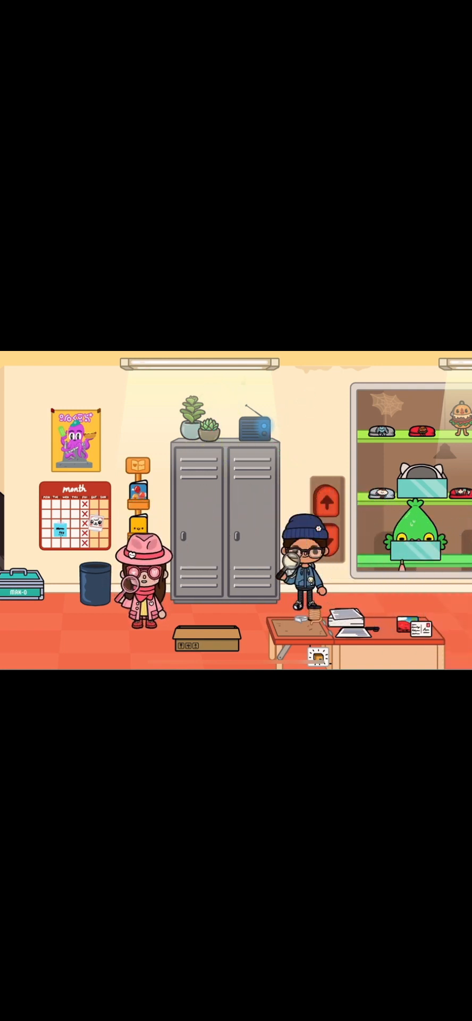
Step: Open the gray locker revealing the mail, then shift the display case up two shelves
left_click(225, 514)
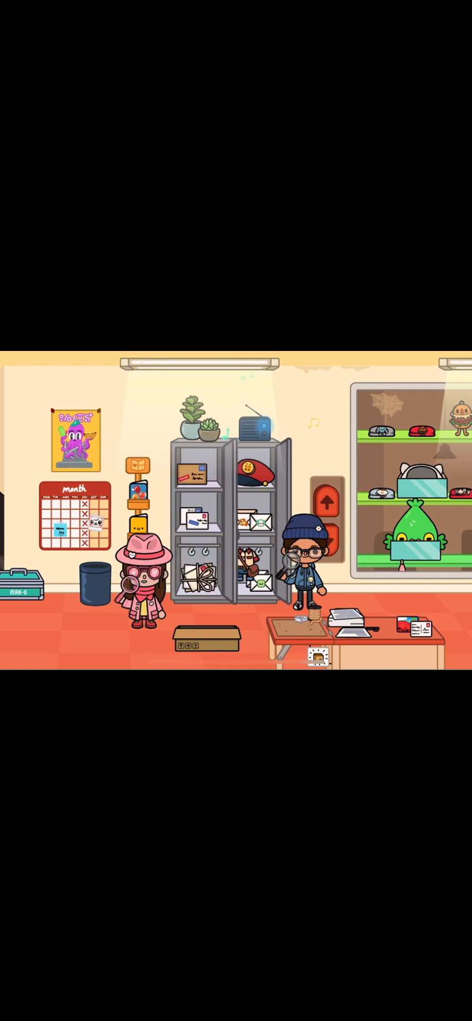
left_click(221, 533)
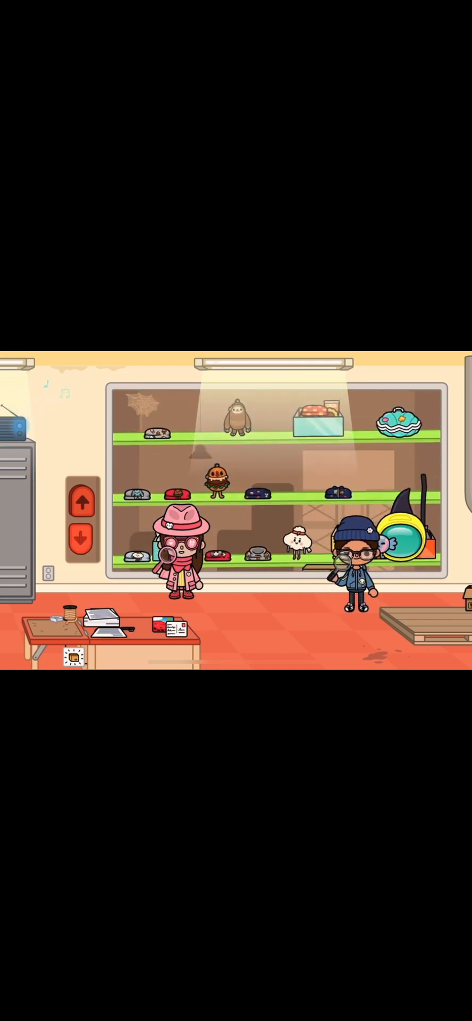
left_click(81, 540)
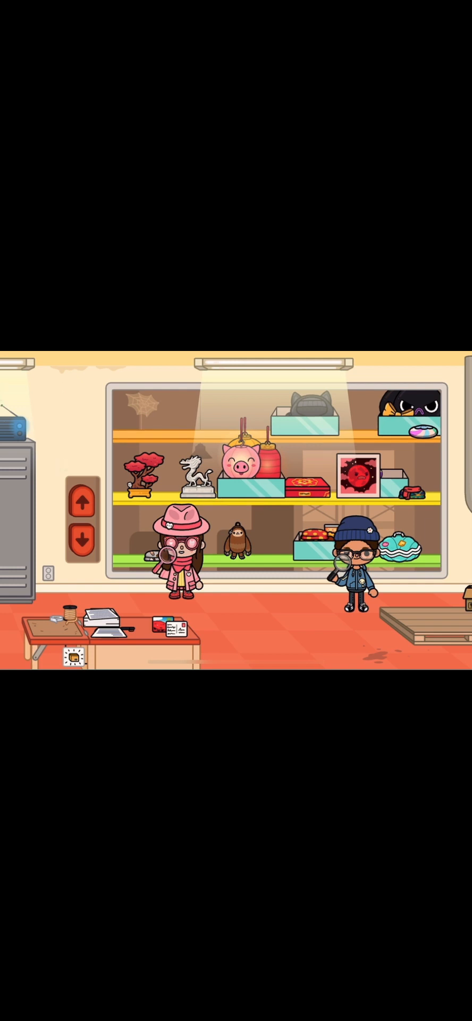
left_click(82, 544)
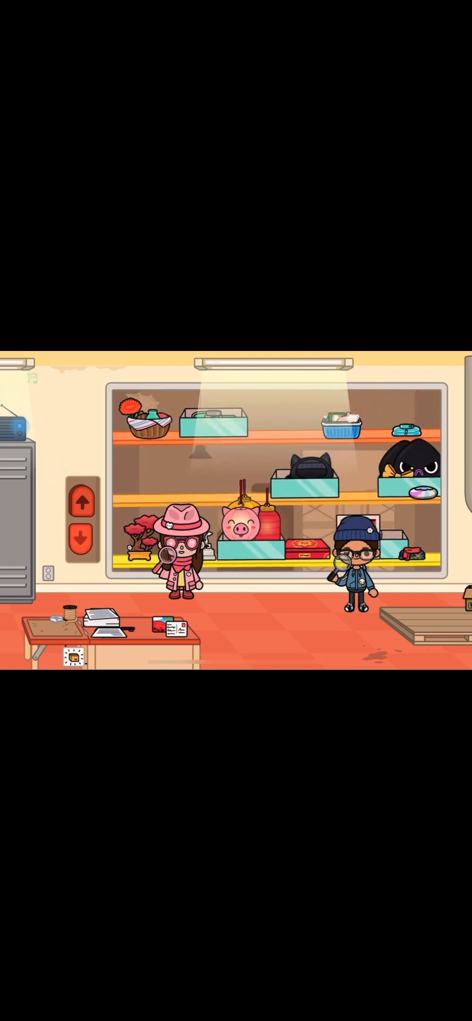